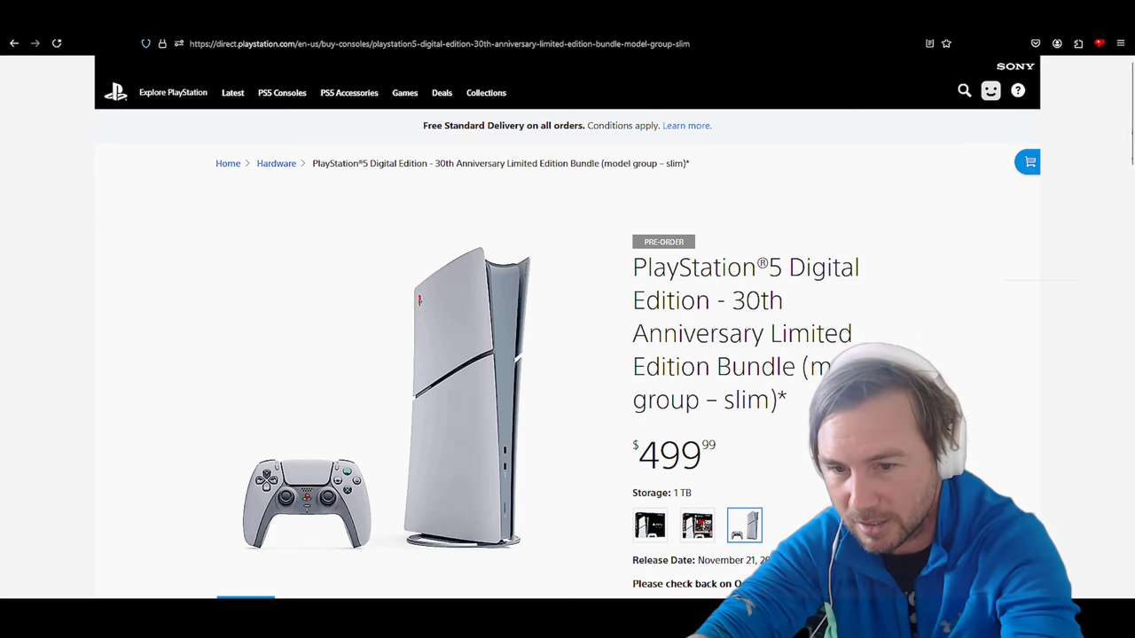
- Scroll the product page until the 'Currently Unavailable' notice for the $499.99 bundle is visible
{"action": "scroll", "scroll_direction": "down", "scroll_amount": 3}
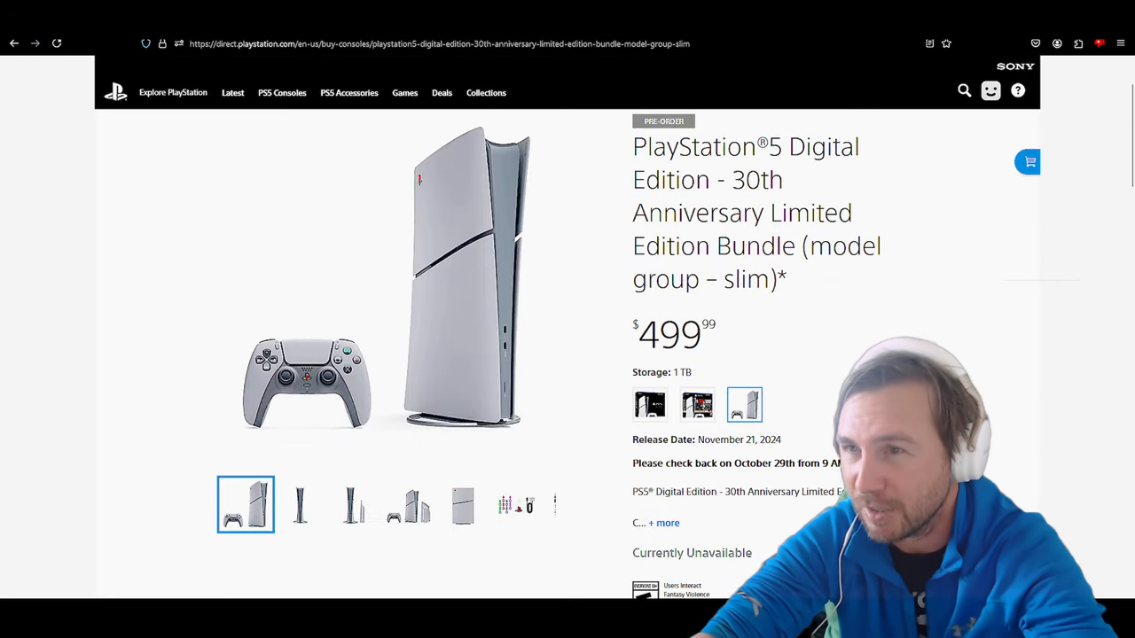
- Start Tab Reloader auto-refreshing the PS5 bundle page on a 10-second countdown
{"action": "left_click", "coordinate": [1078, 43]}
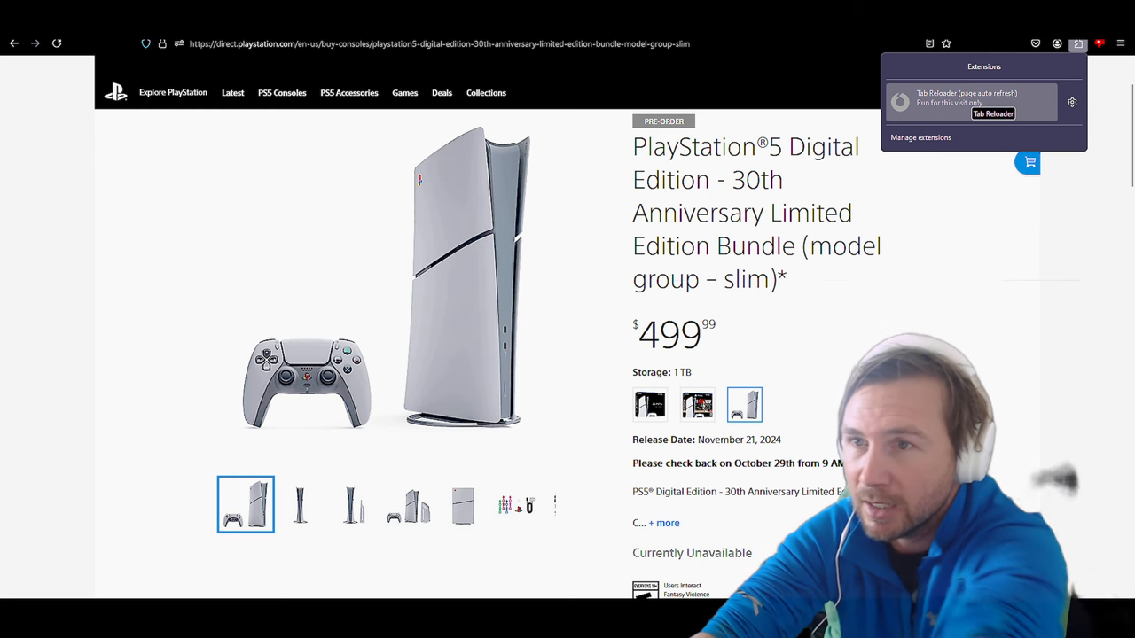
{"action": "left_click", "coordinate": [966, 101]}
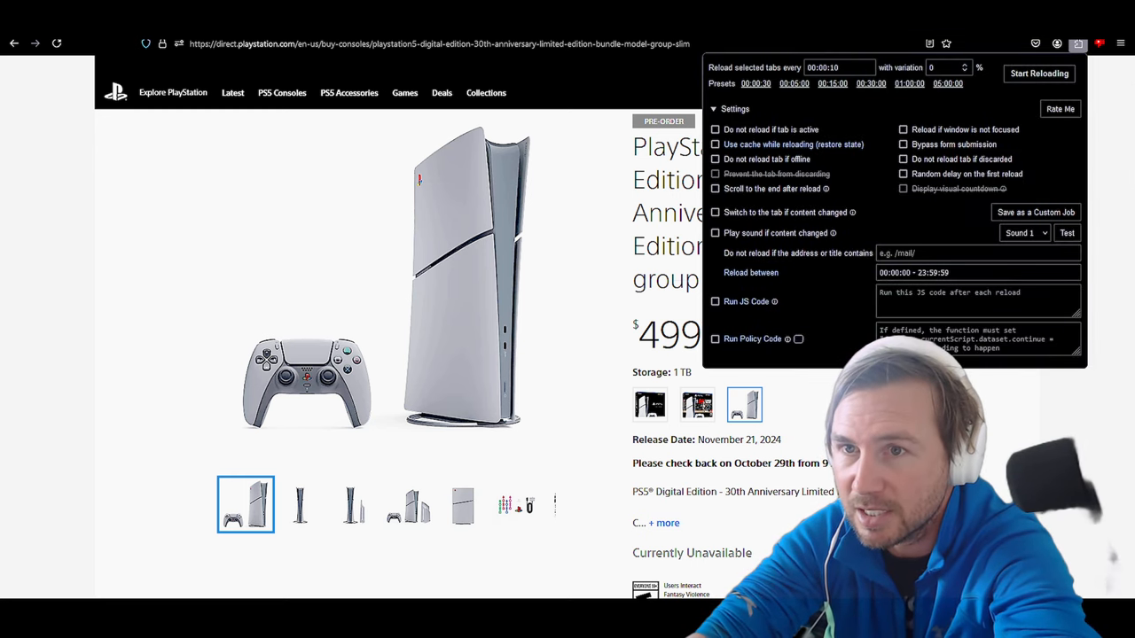
{"action": "left_click", "coordinate": [1039, 72]}
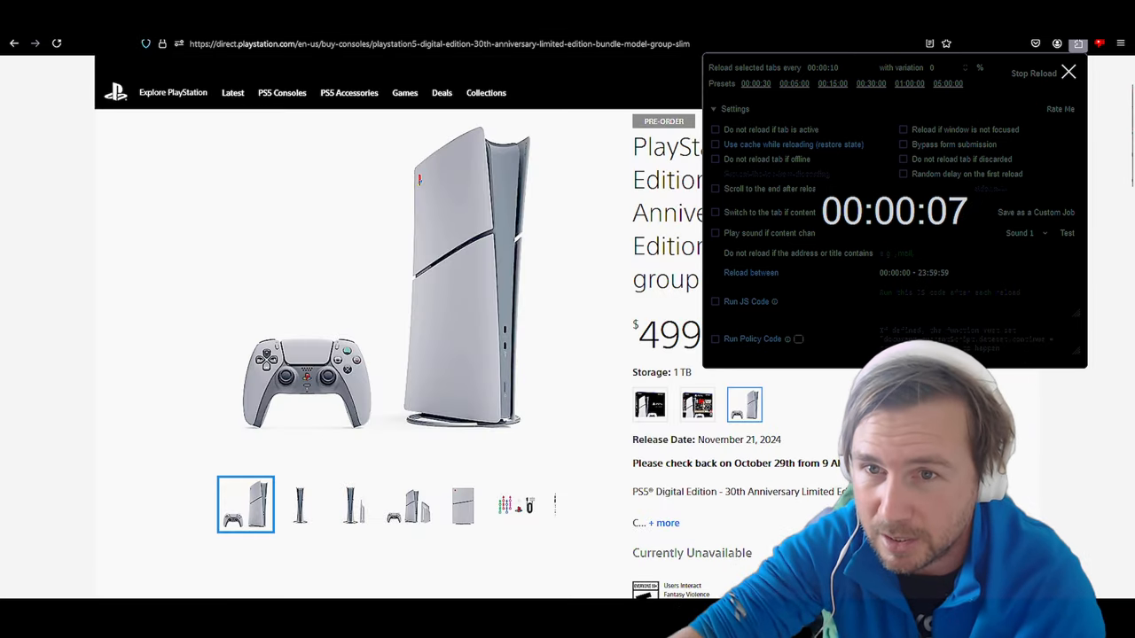
- Dismiss the reloader panel and show the retail box photo in the product gallery
{"action": "left_click", "coordinate": [1031, 73]}
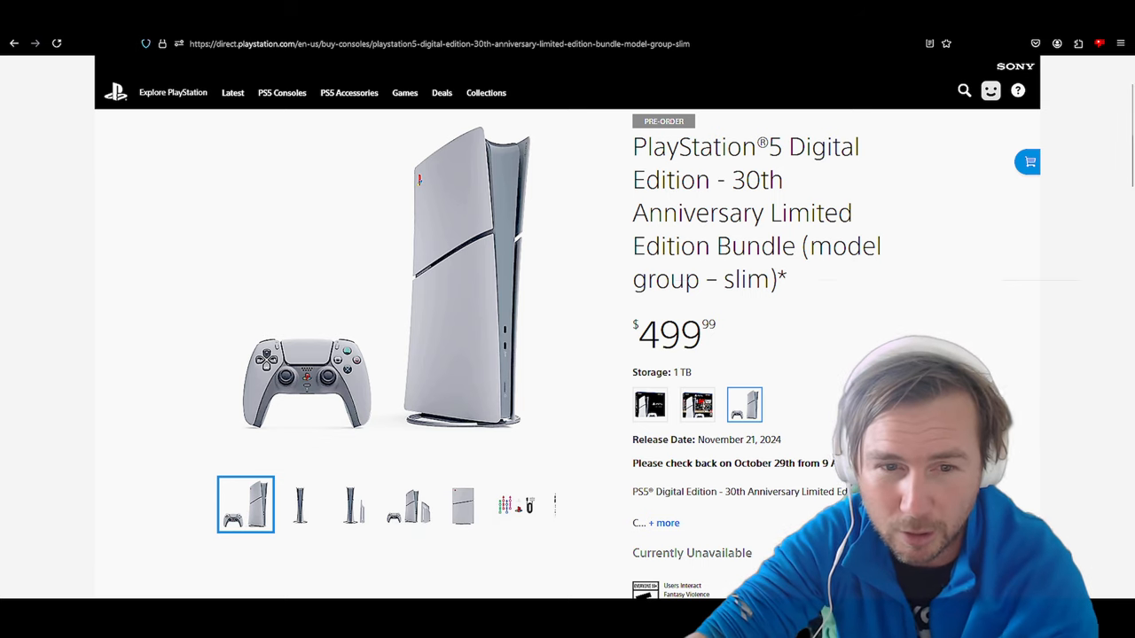
{"action": "left_click", "coordinate": [518, 503]}
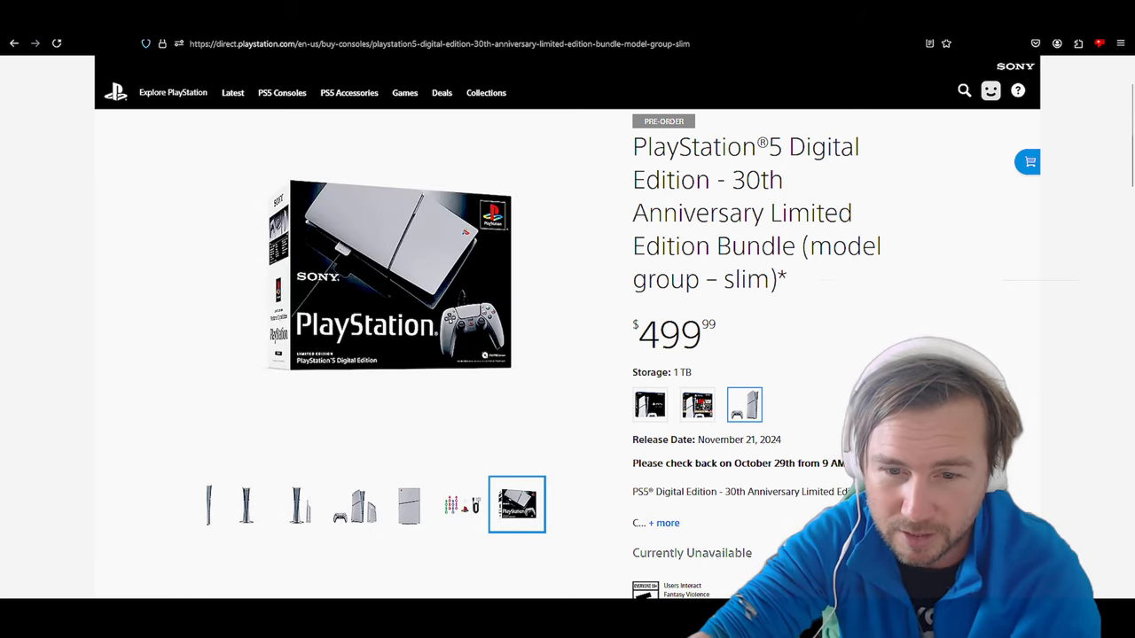